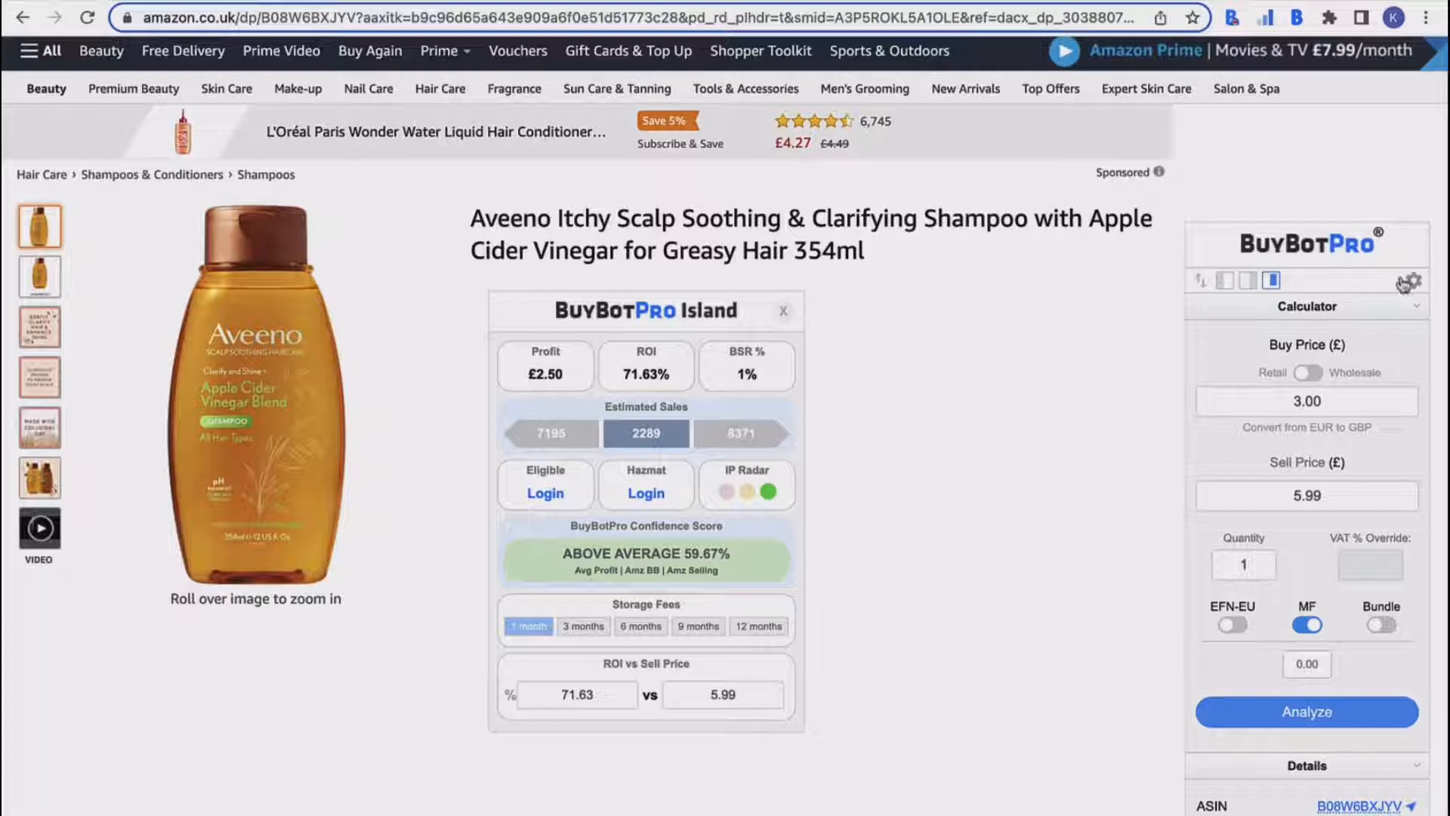
Open BuyBotPro Settings from the sidebar gear to show the Basic section.
{"action": "left_click", "coordinate": [1413, 281]}
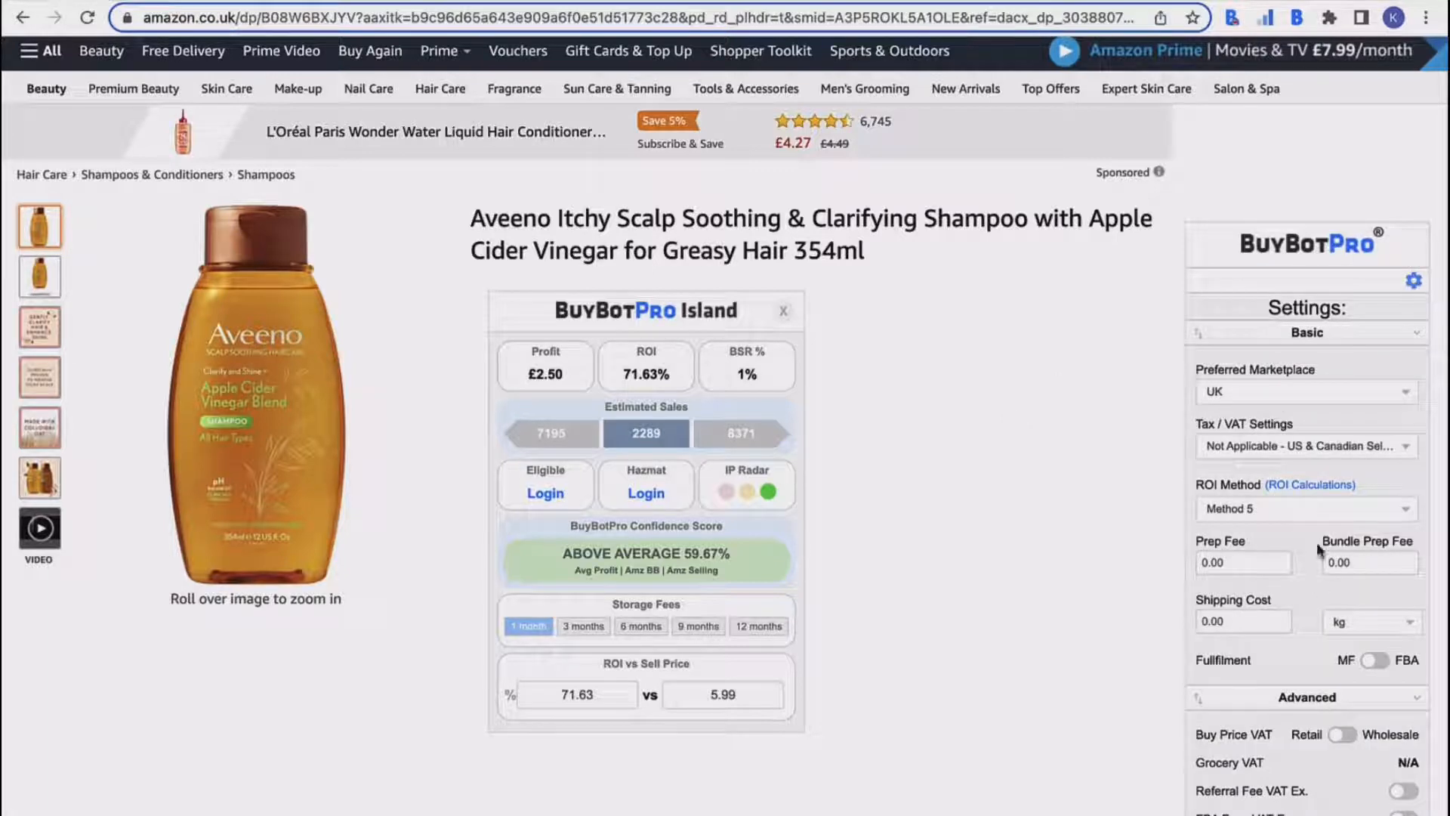
{"action": "mouse_move", "coordinate": [1155, 500]}
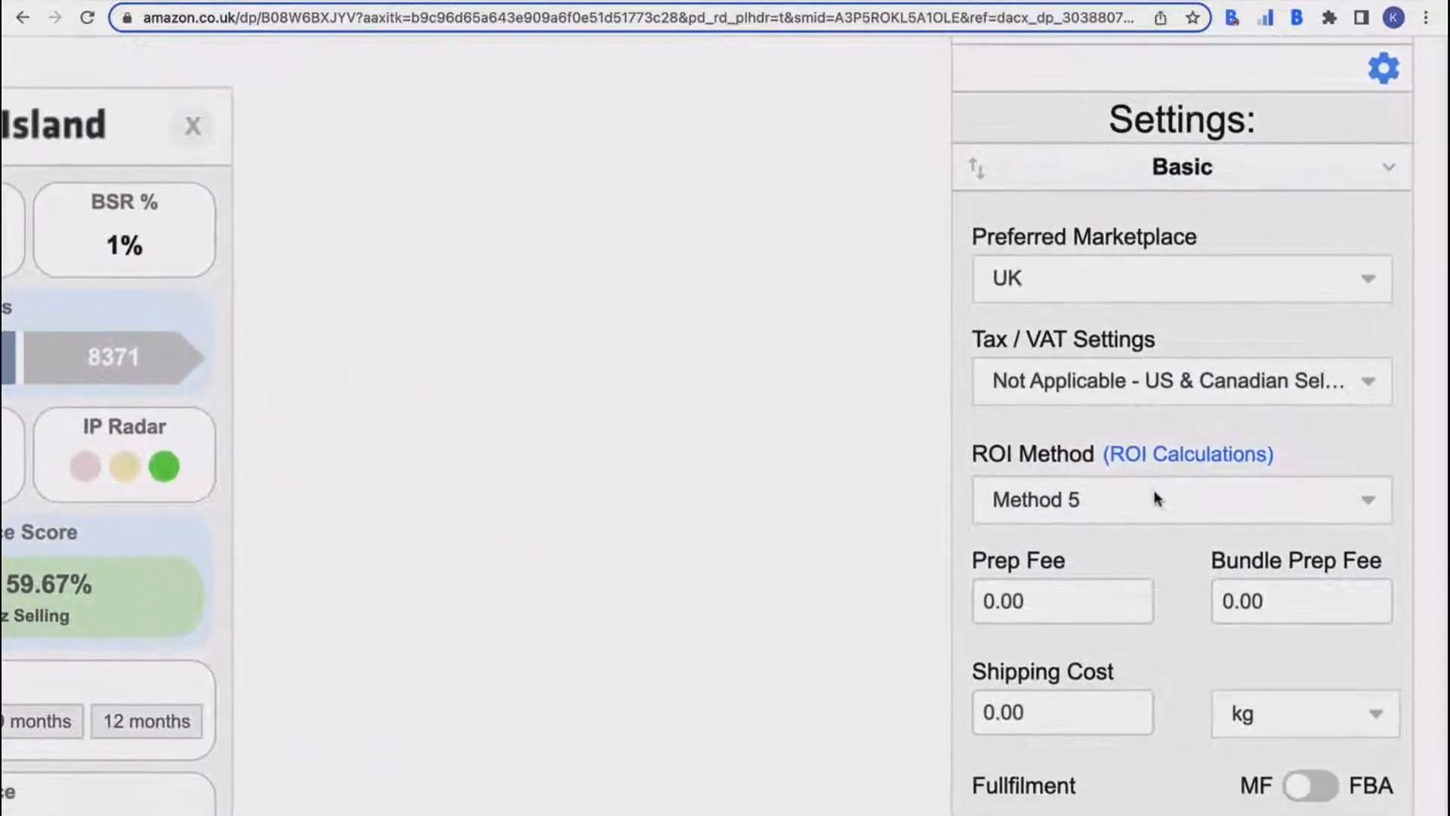
{"action": "mouse_move", "coordinate": [1195, 340]}
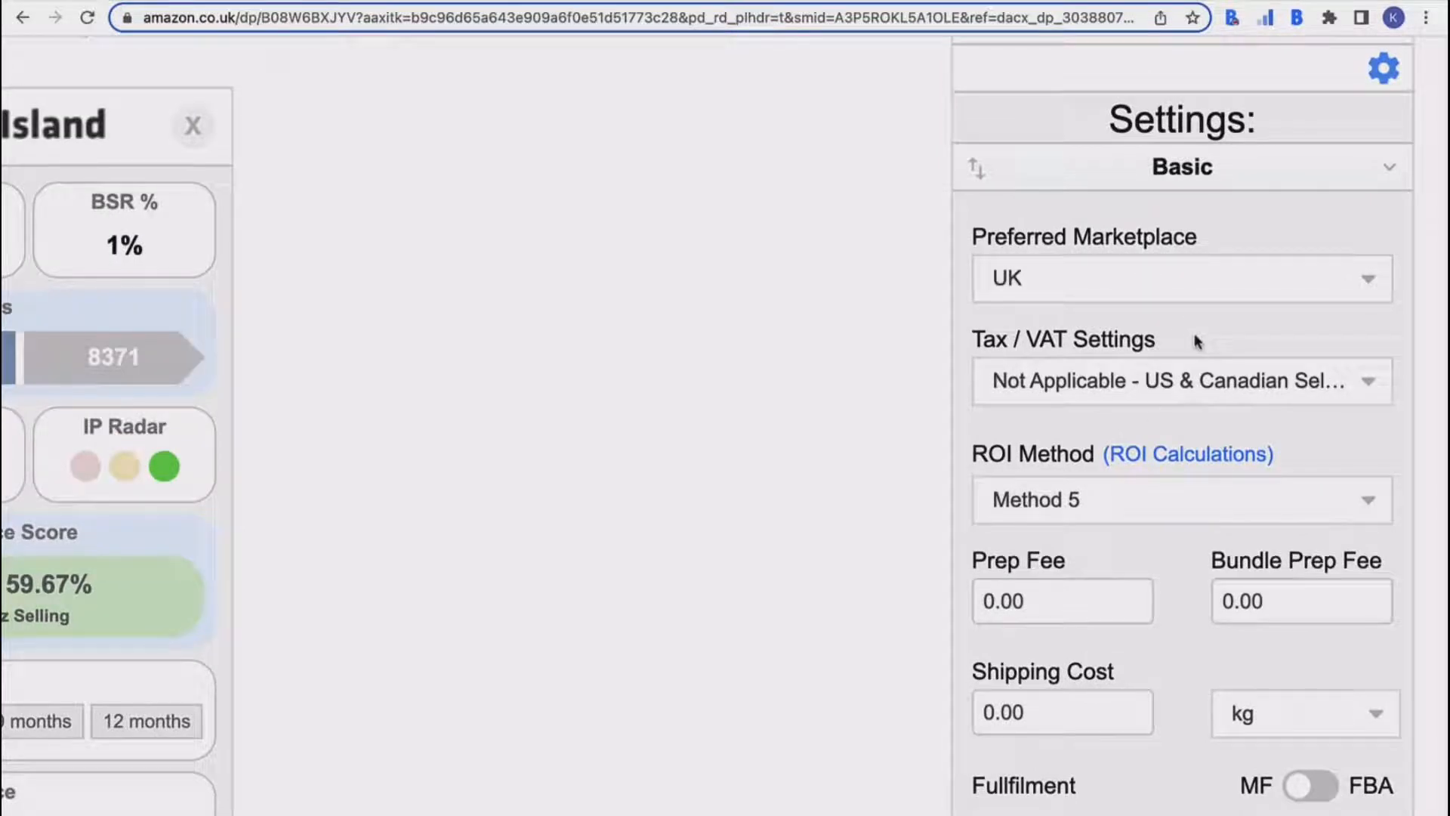
{"action": "left_click", "coordinate": [1182, 277]}
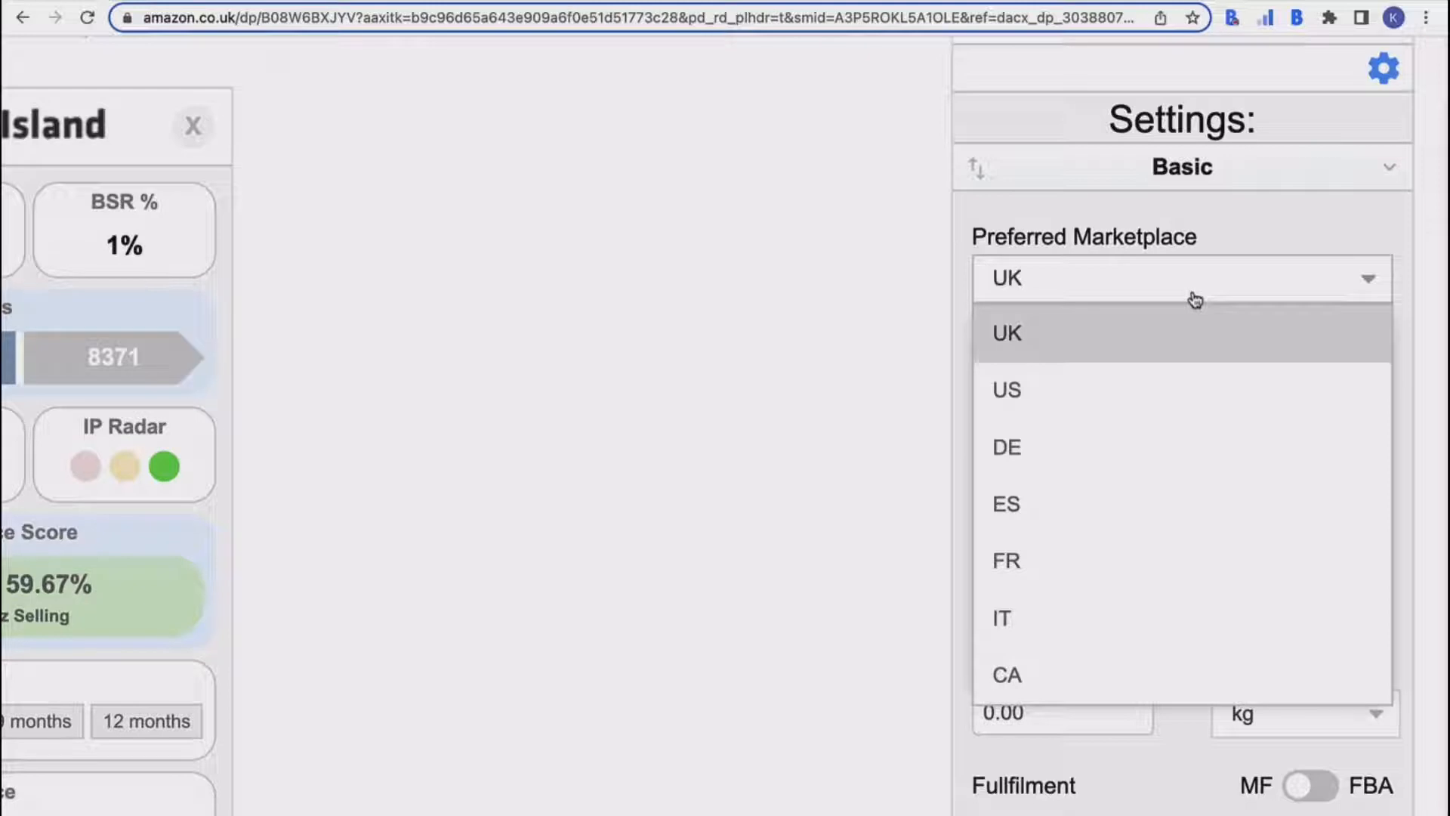
{"action": "left_click", "coordinate": [1005, 333]}
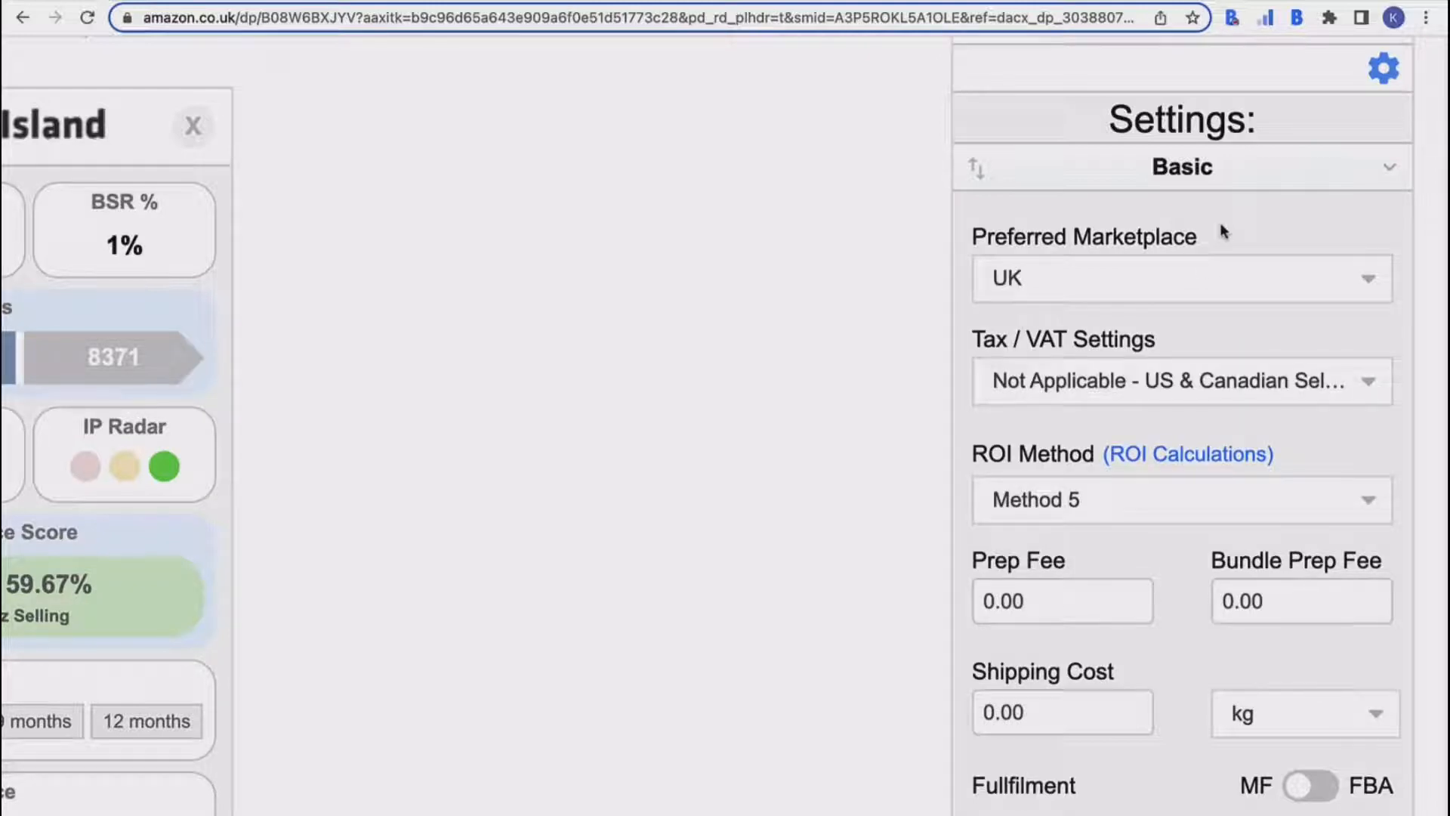
{"action": "left_click", "coordinate": [1181, 380]}
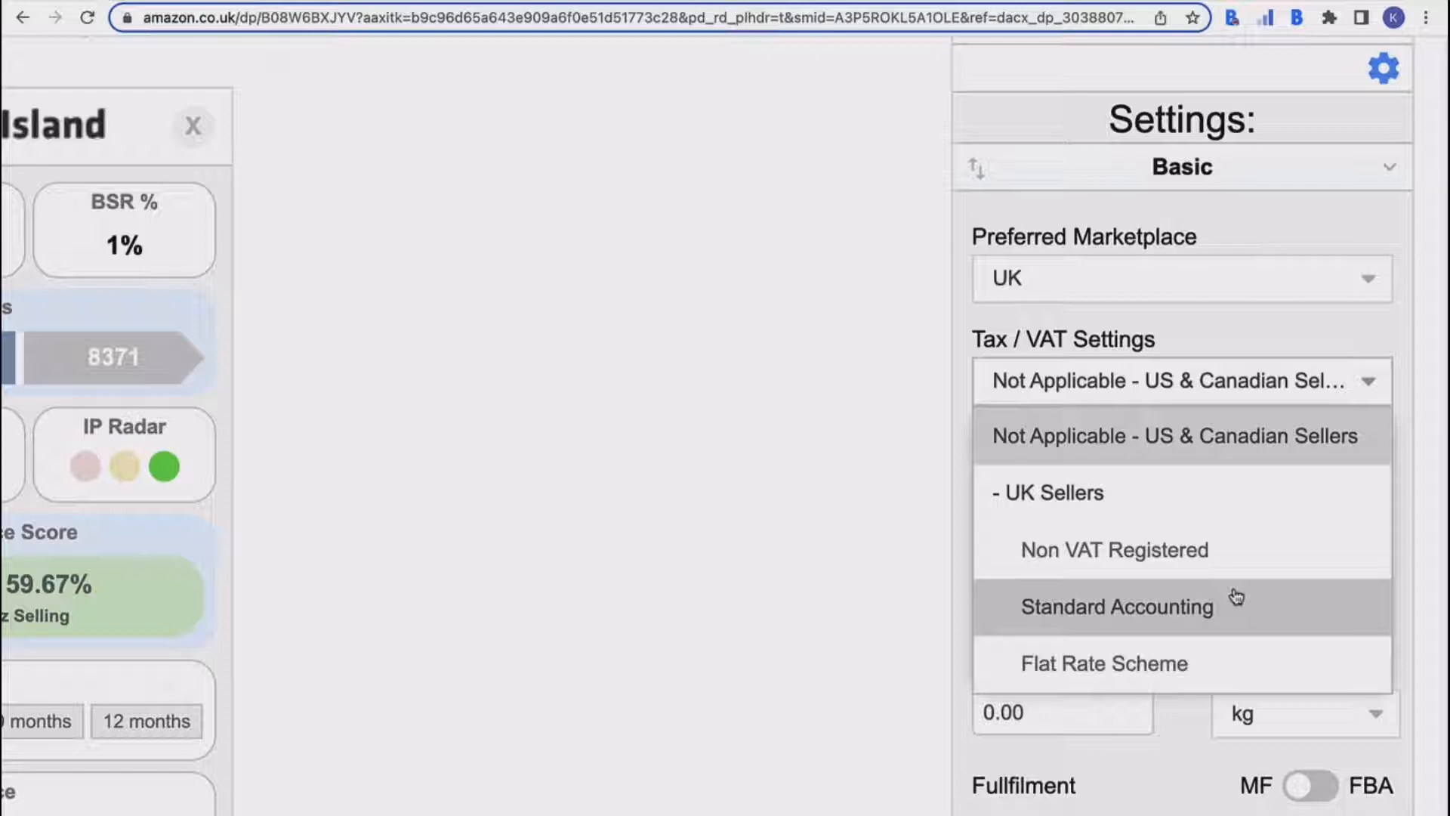
{"action": "mouse_move", "coordinate": [1228, 572]}
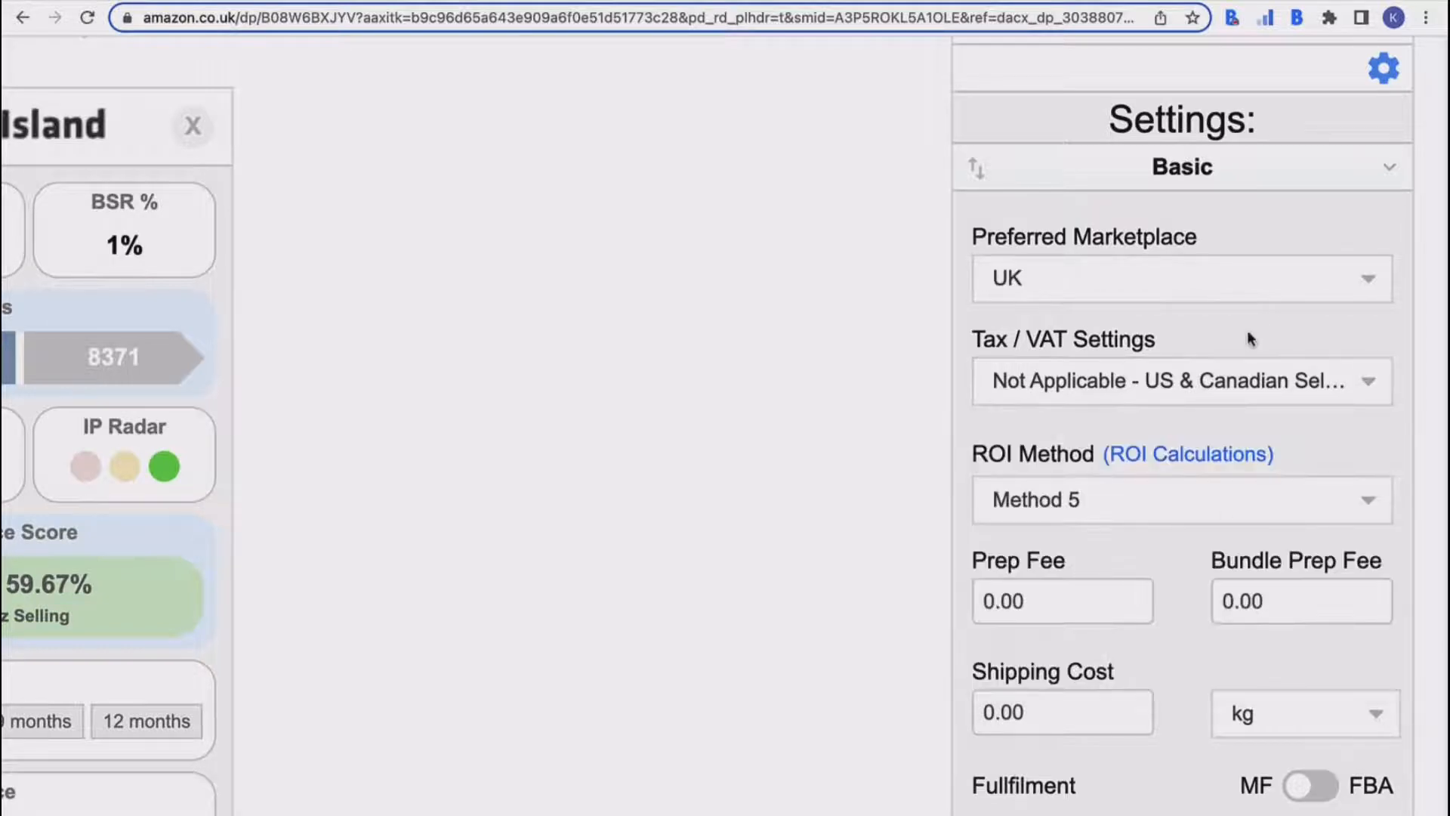
{"action": "scroll", "scroll_direction": "down", "scroll_amount": 3}
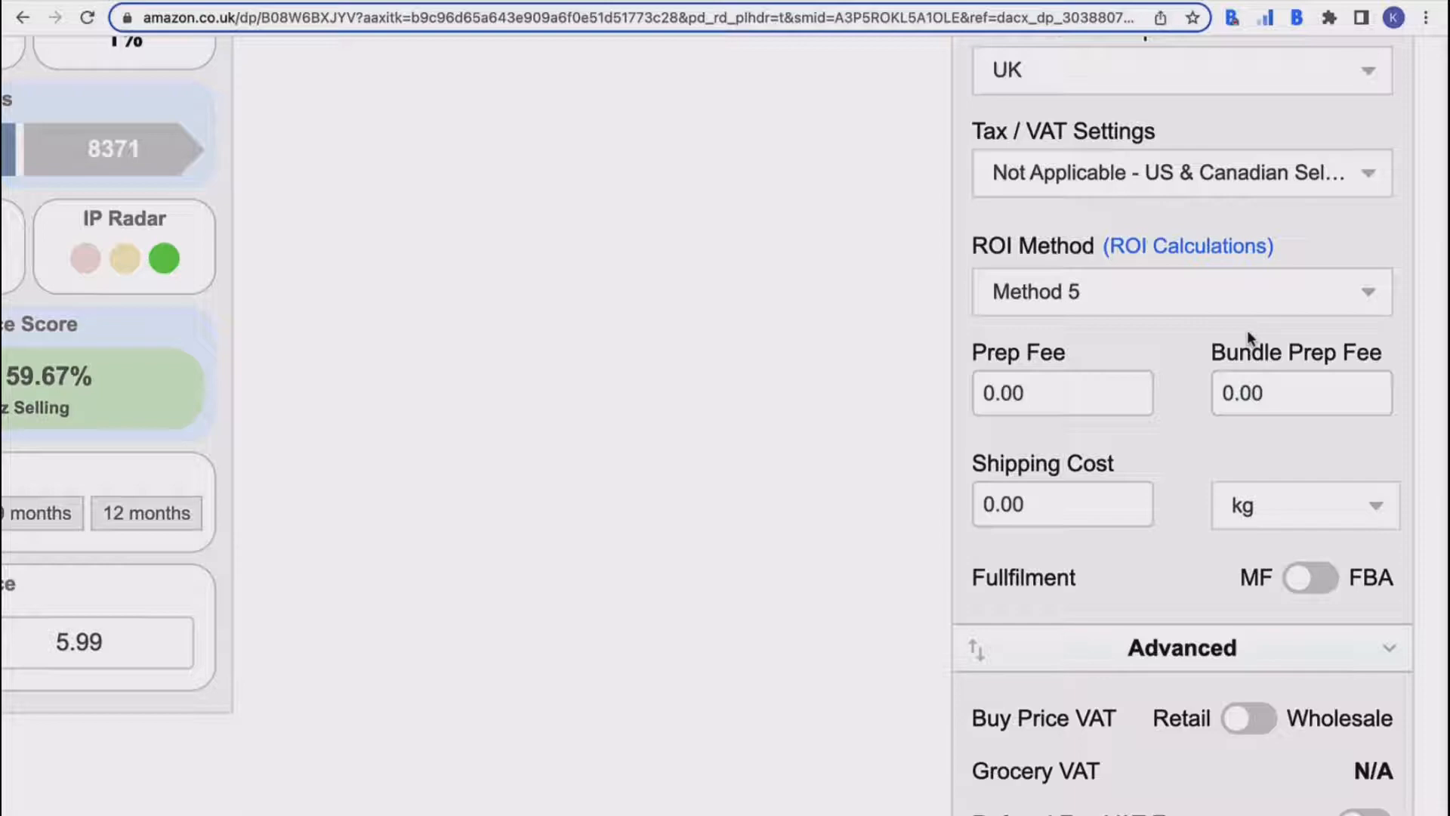
{"action": "left_click", "coordinate": [1180, 292]}
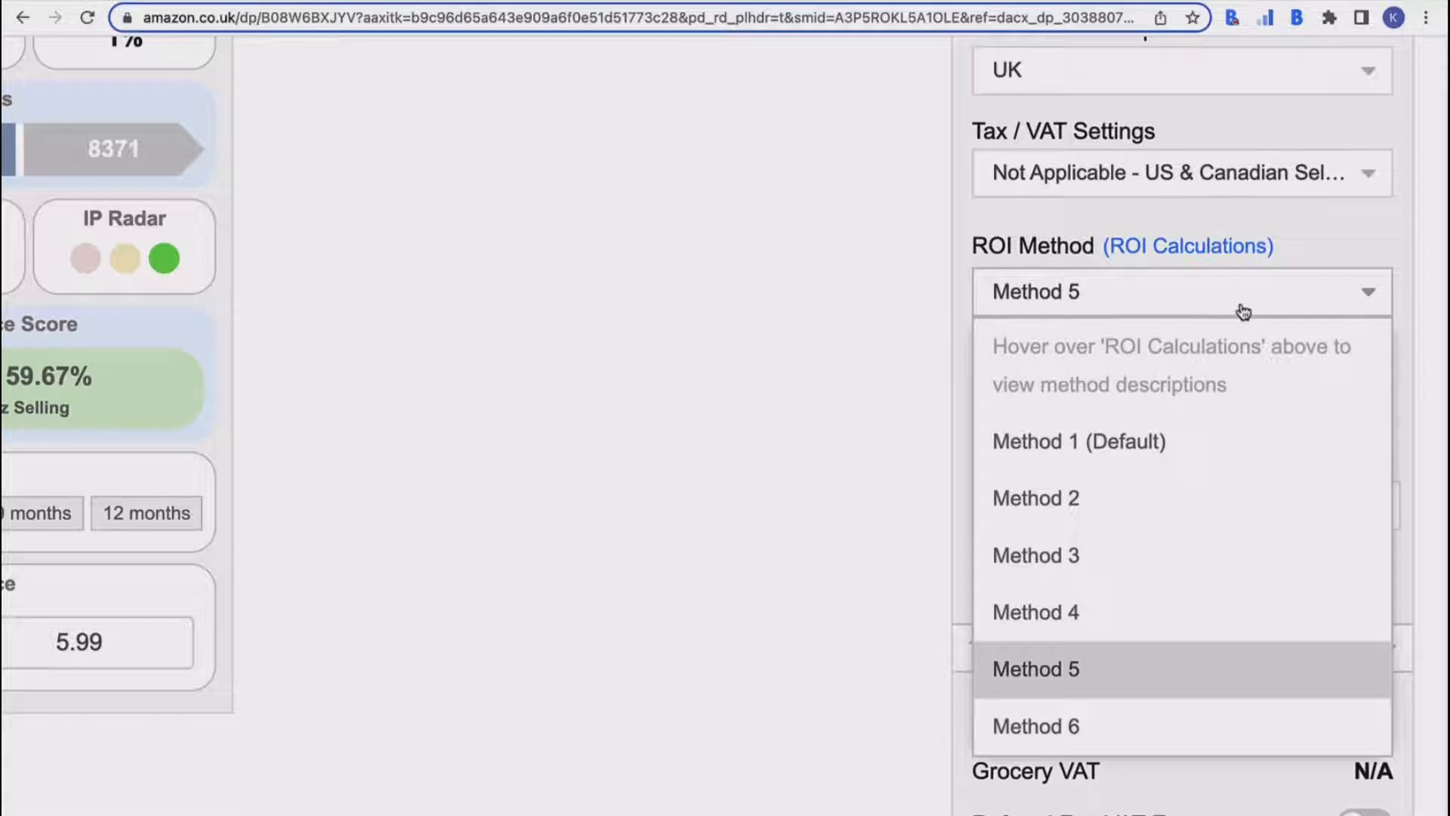
{"action": "mouse_move", "coordinate": [1253, 294]}
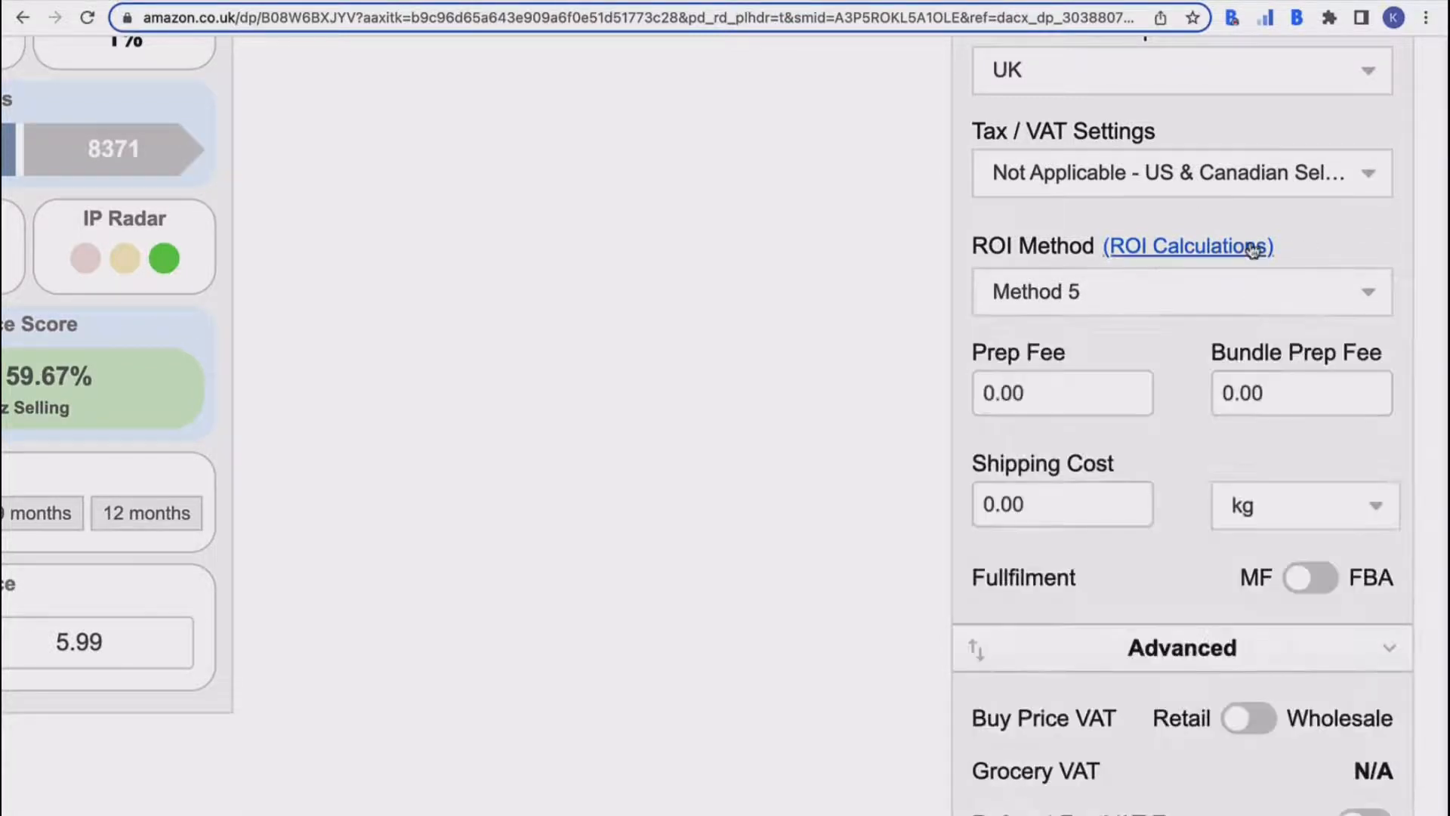
{"action": "left_click", "coordinate": [1188, 247]}
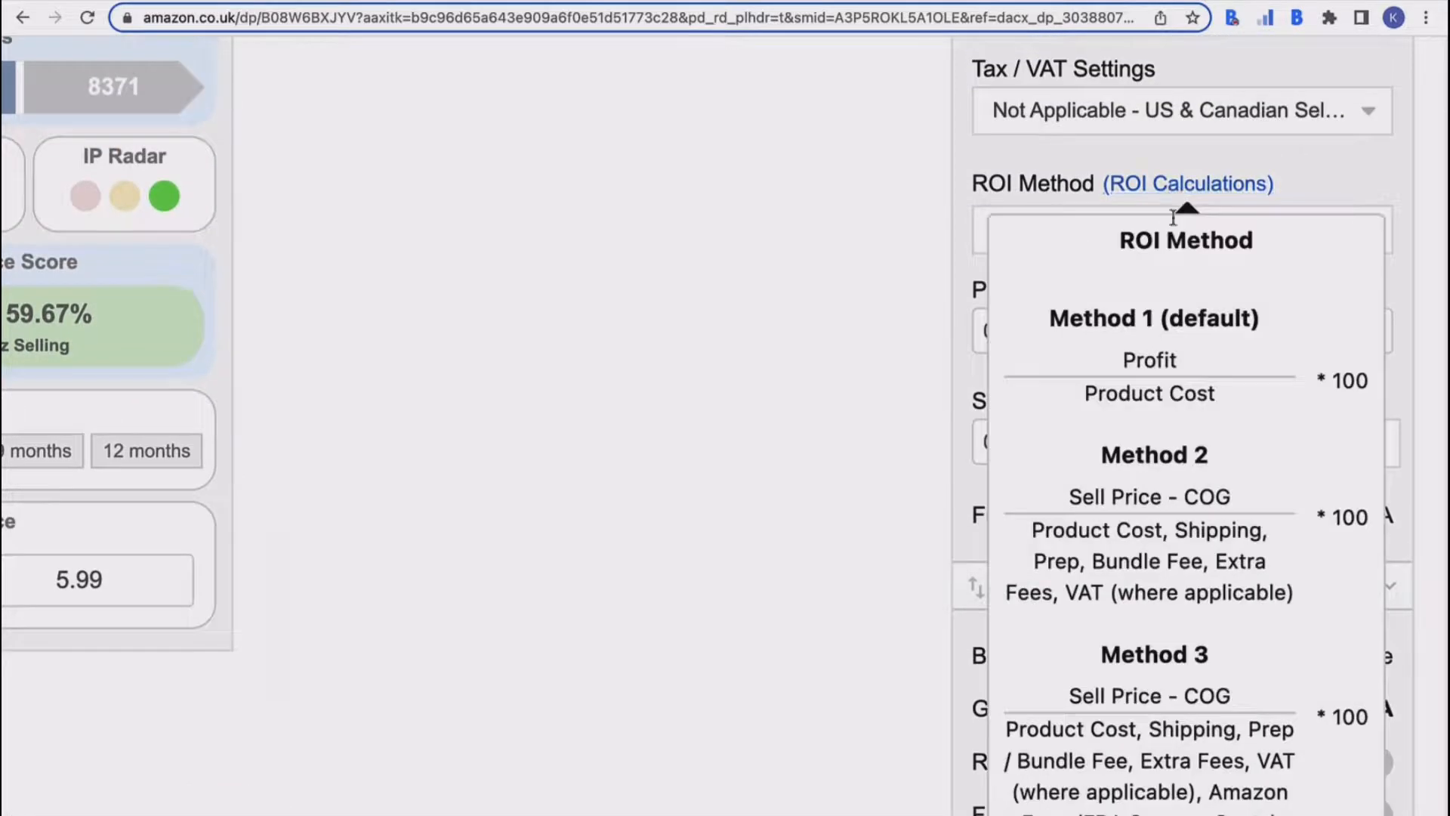
{"action": "scroll", "scroll_direction": "down", "scroll_amount": 3}
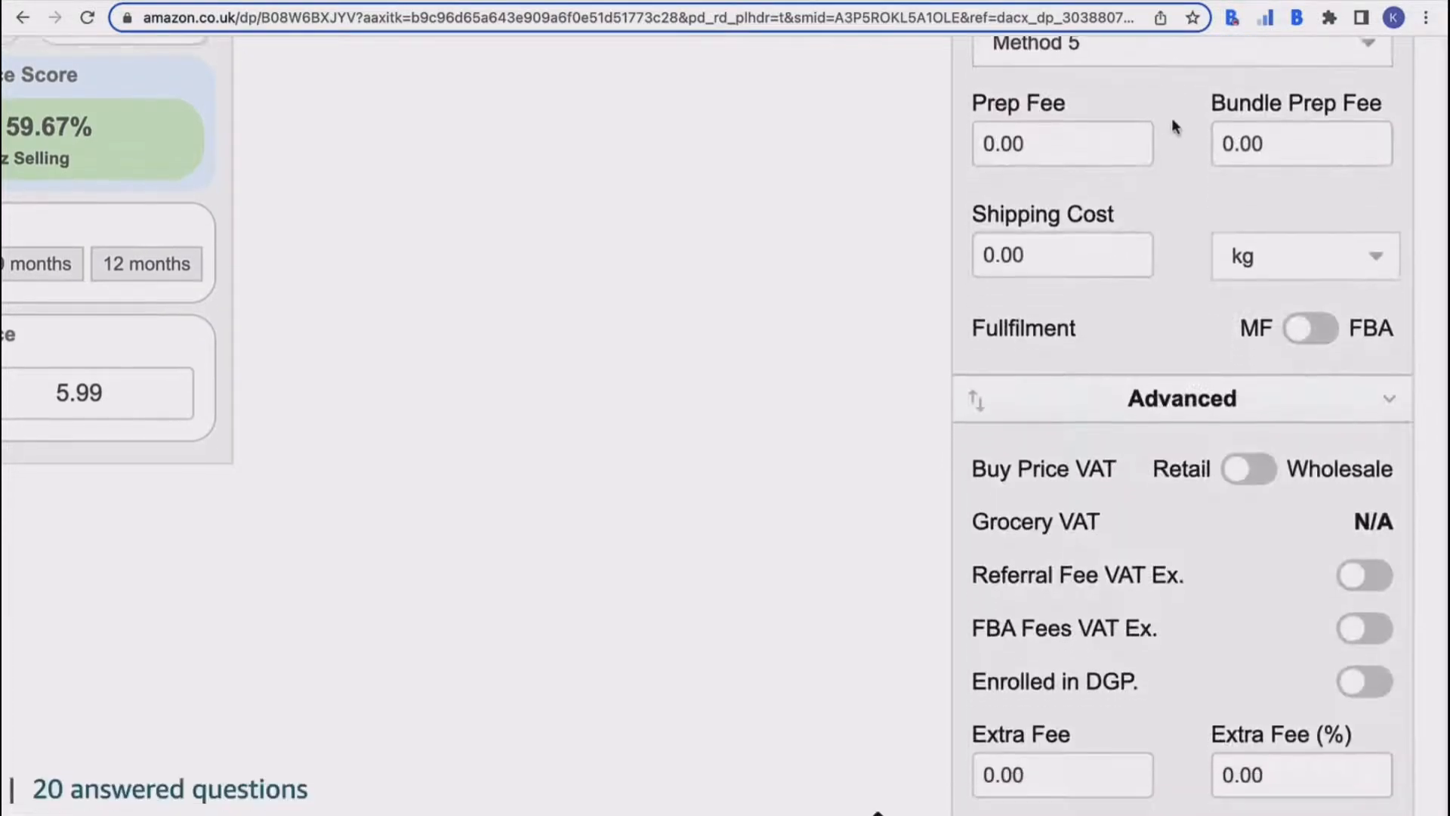
{"action": "scroll", "scroll_direction": "down", "scroll_amount": 3}
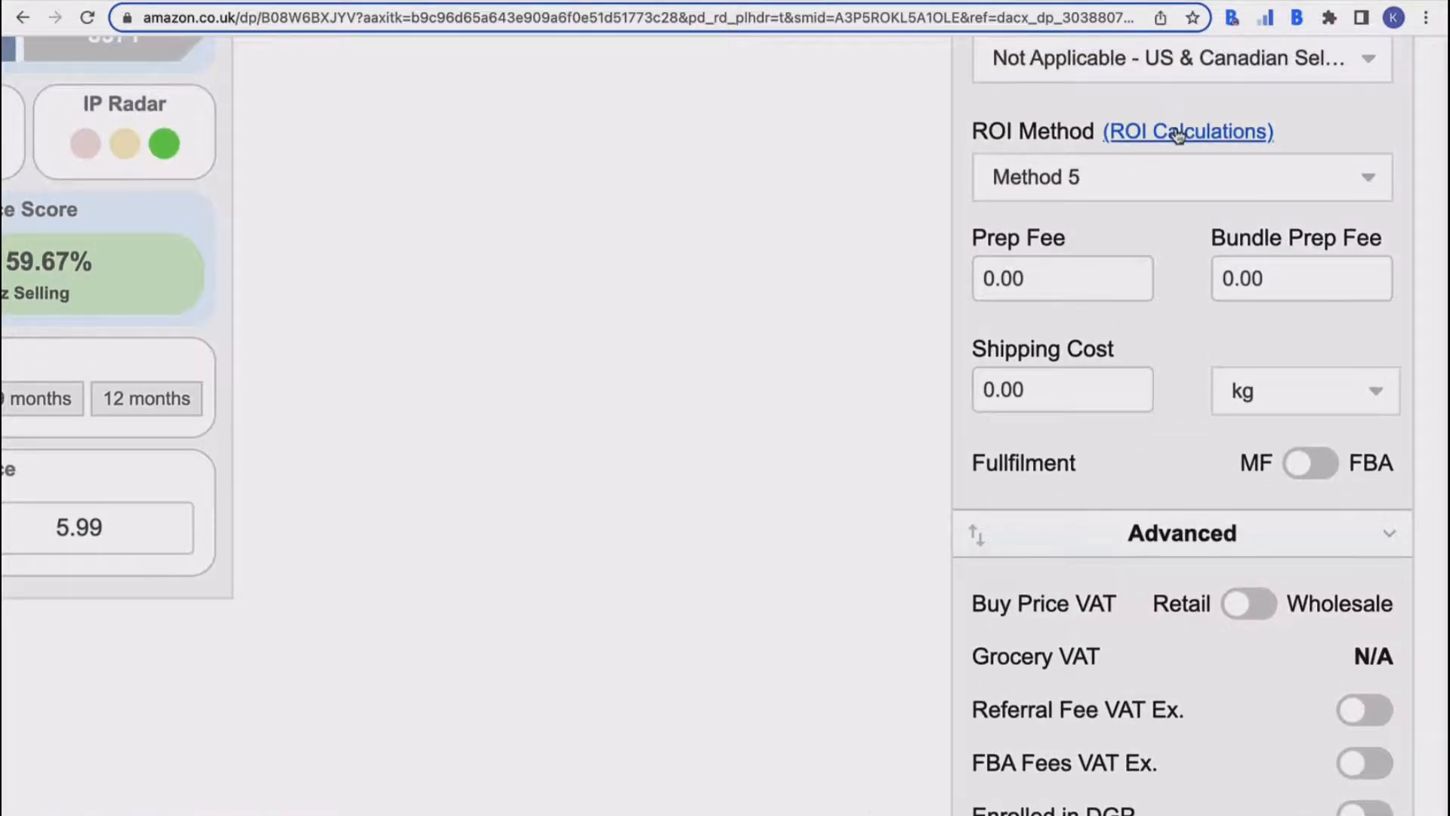
{"action": "left_click", "coordinate": [1188, 132]}
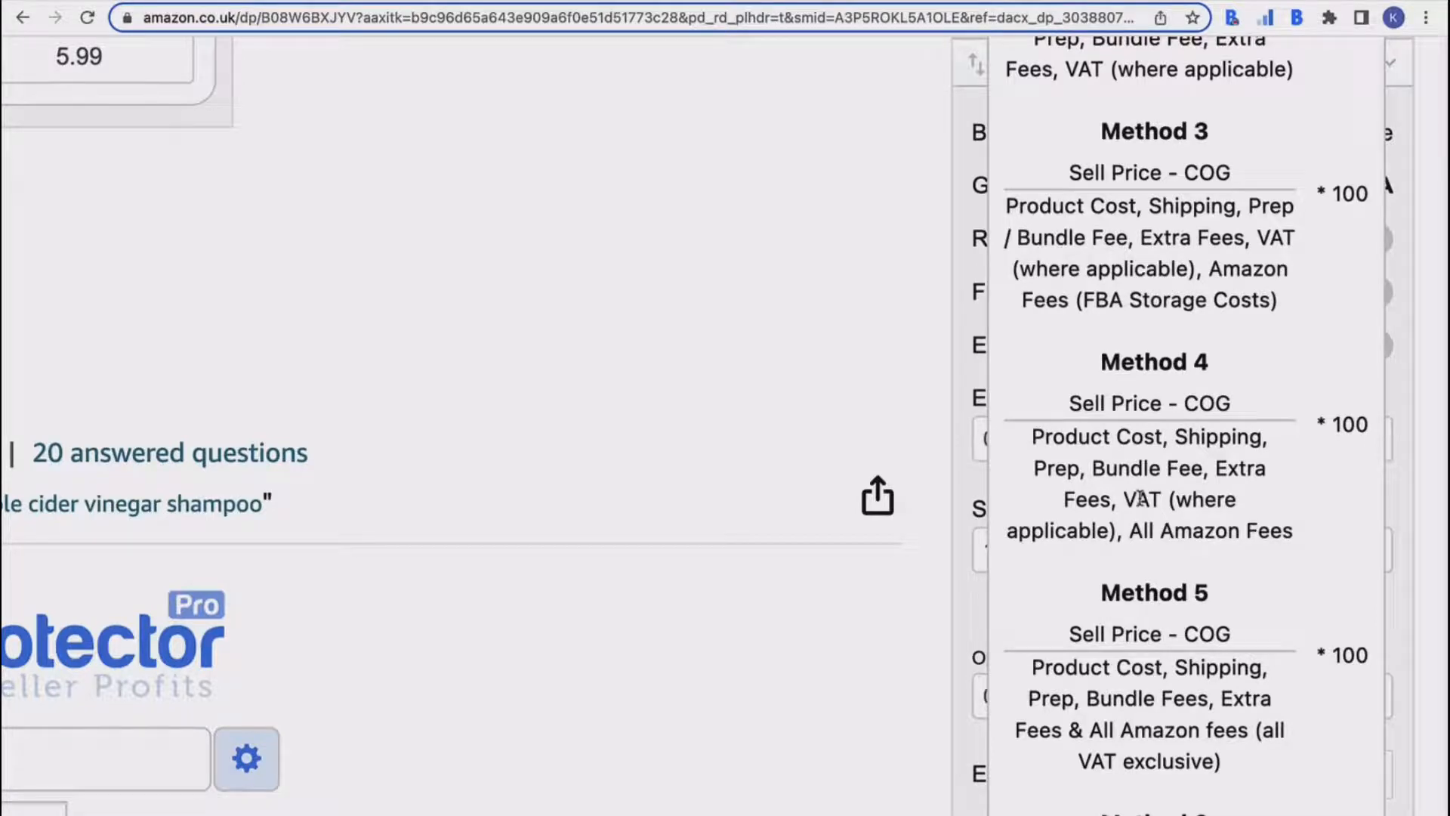
{"action": "scroll", "scroll_direction": "down", "scroll_amount": 3}
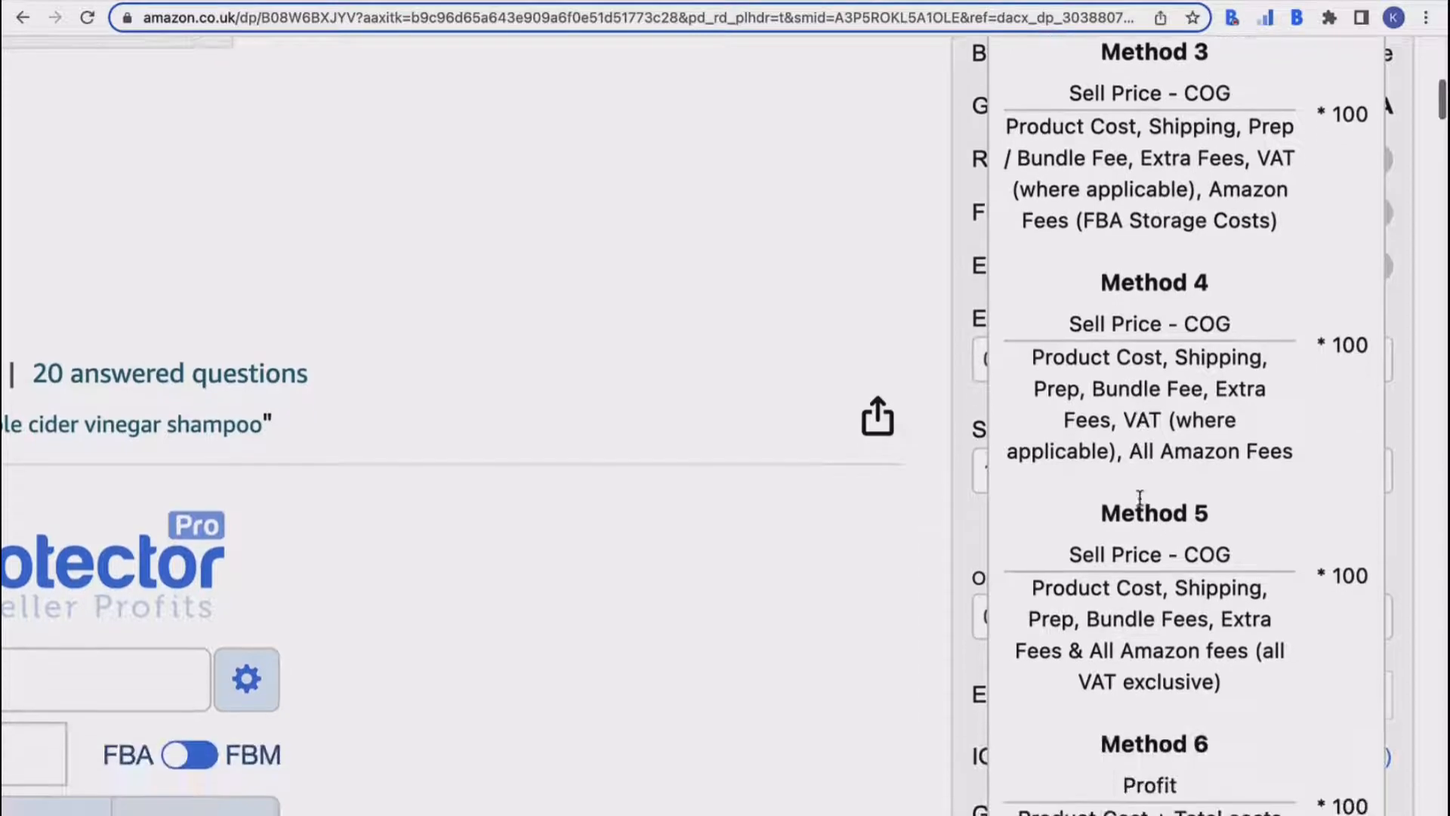
{"action": "scroll", "scroll_direction": "down", "scroll_amount": 3}
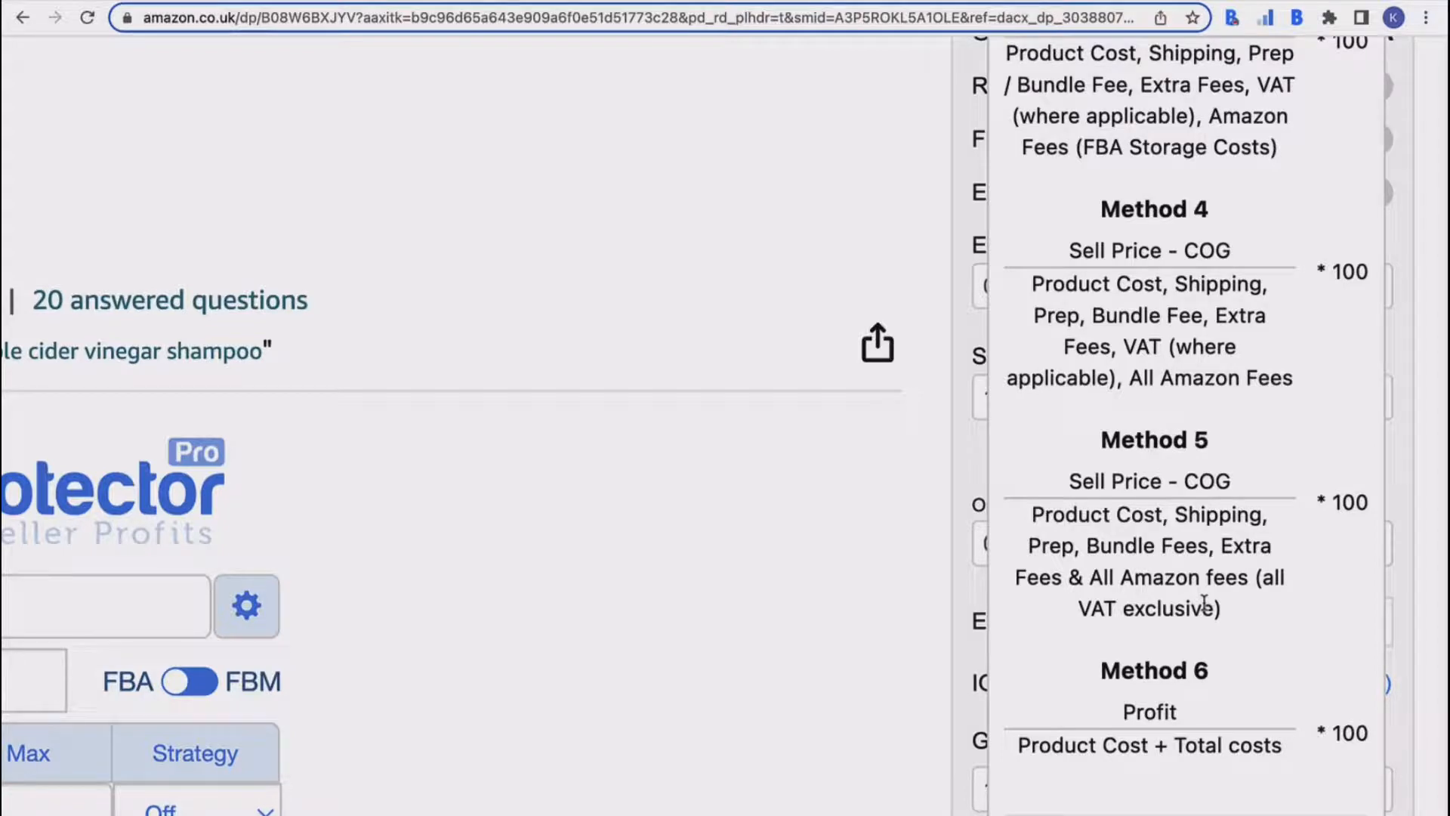
{"action": "mouse_move", "coordinate": [945, 494]}
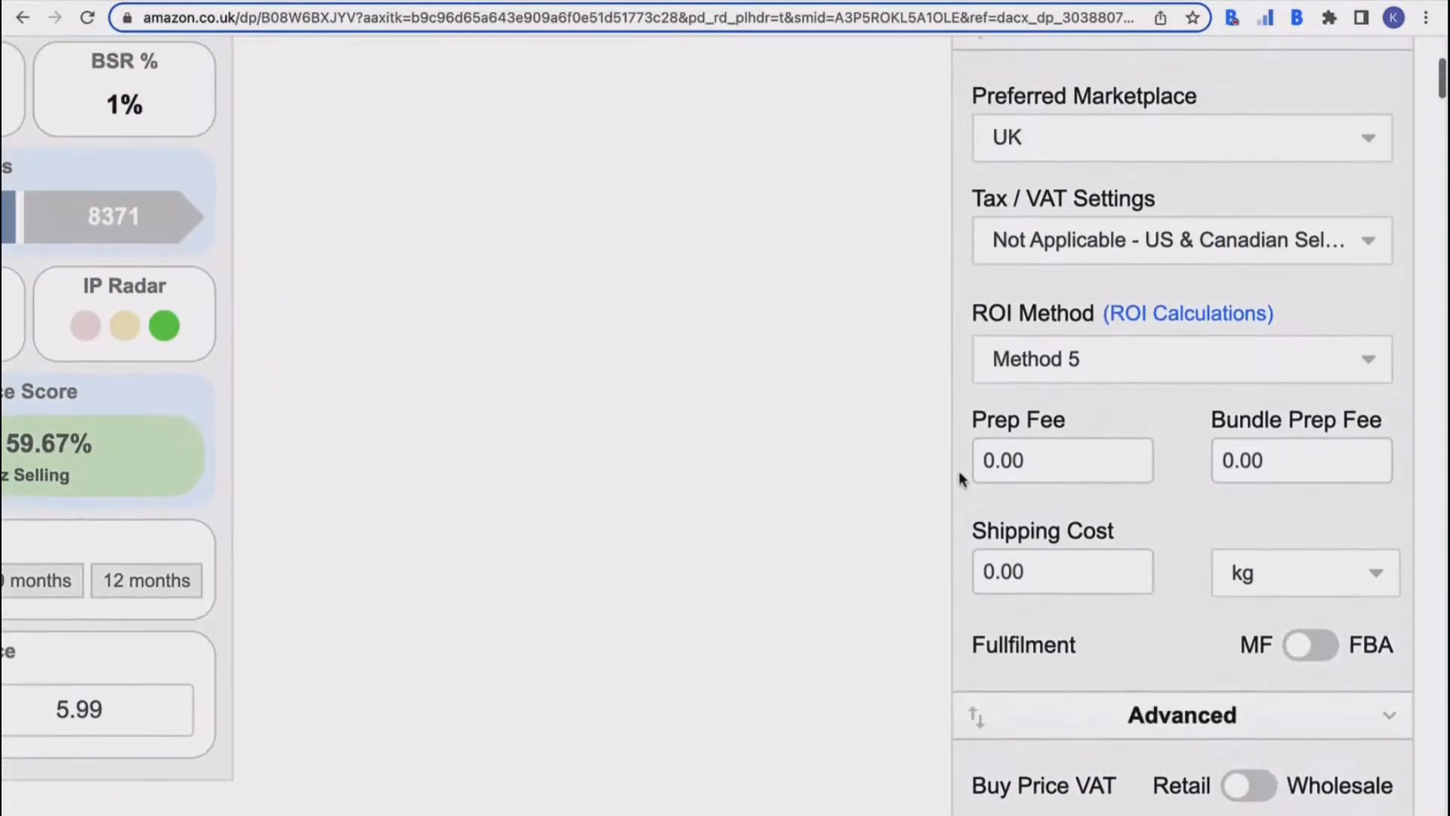
{"action": "mouse_move", "coordinate": [1173, 497]}
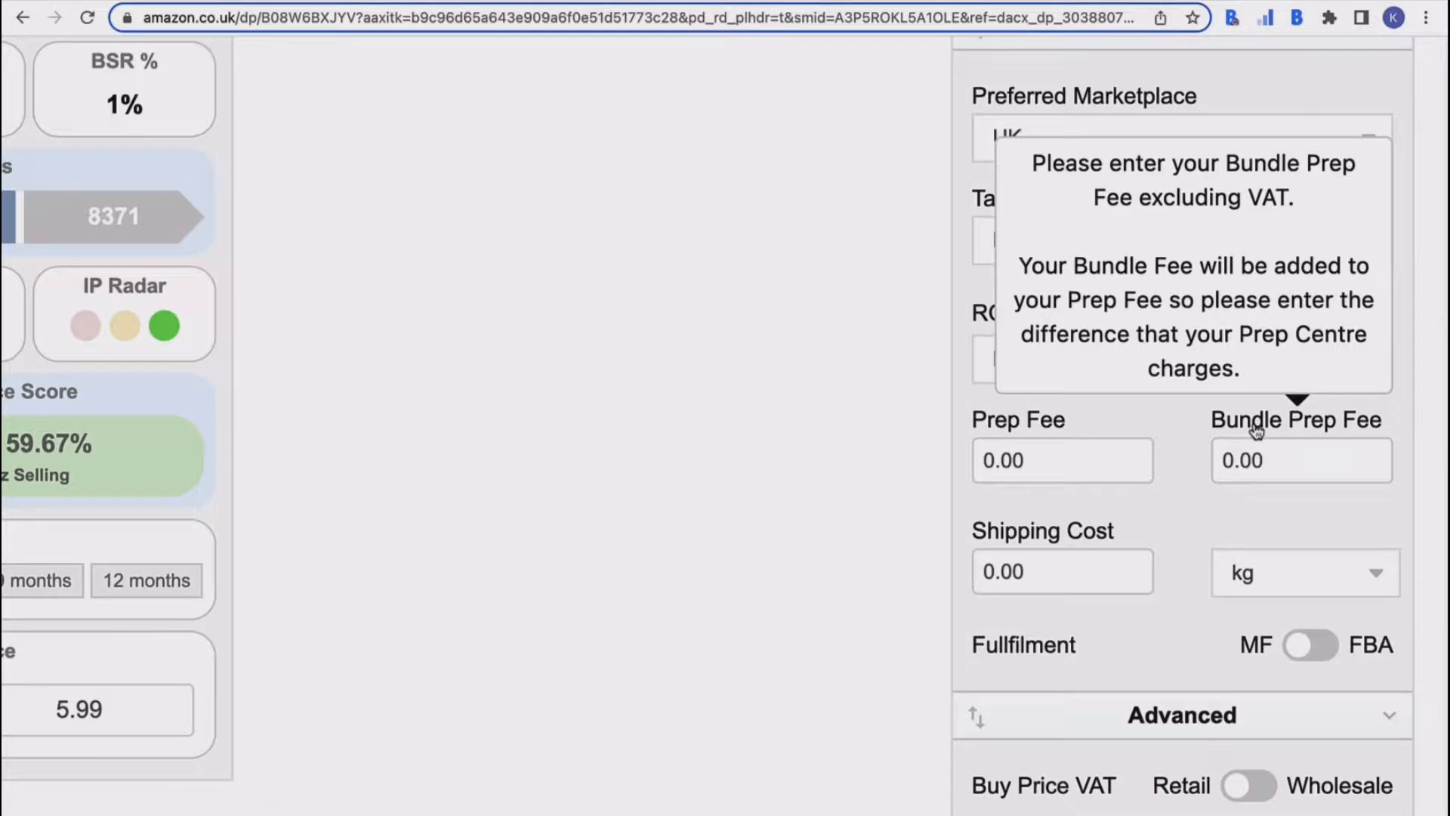
{"action": "mouse_move", "coordinate": [1182, 527]}
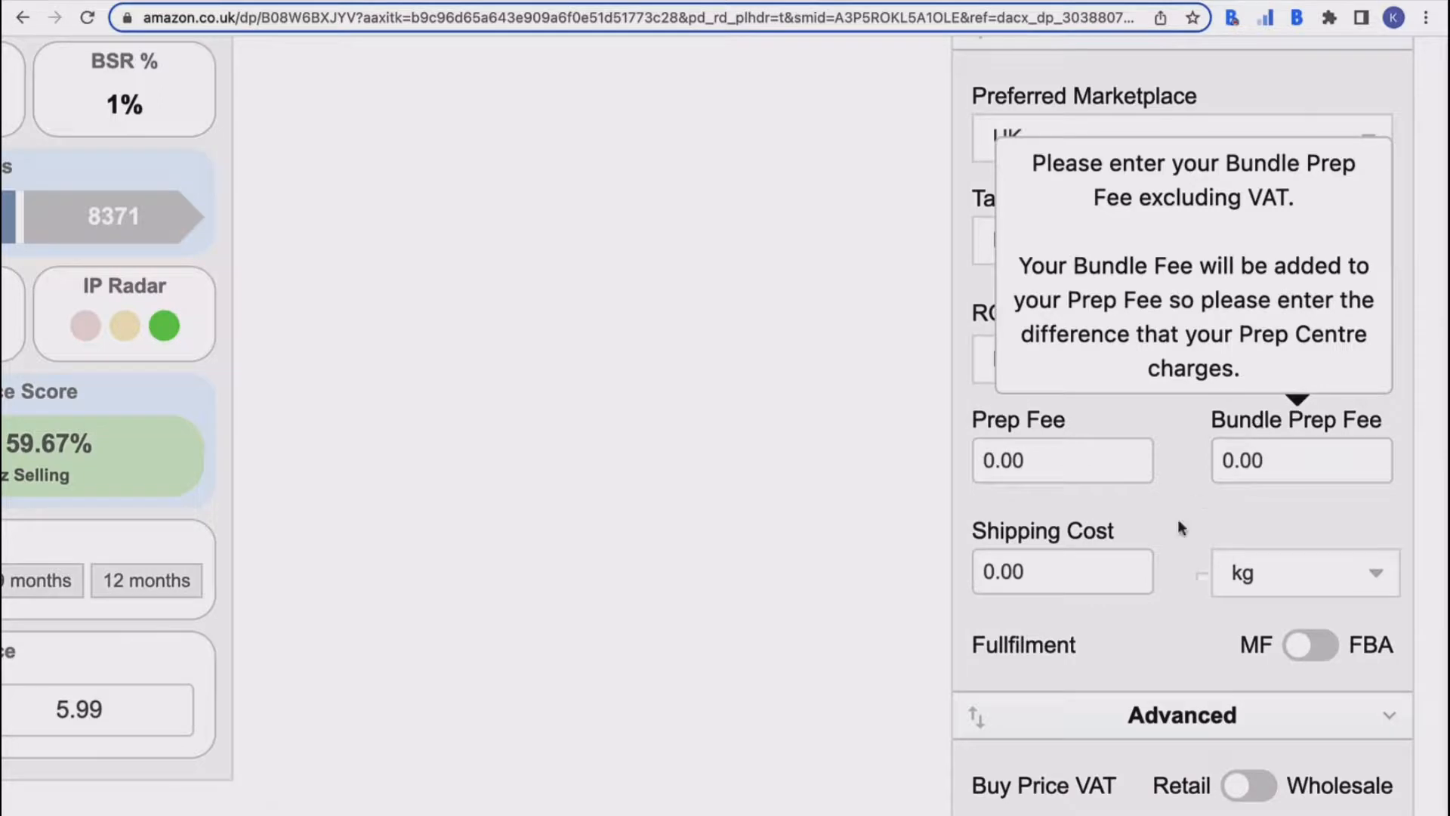
{"action": "mouse_move", "coordinate": [1177, 585]}
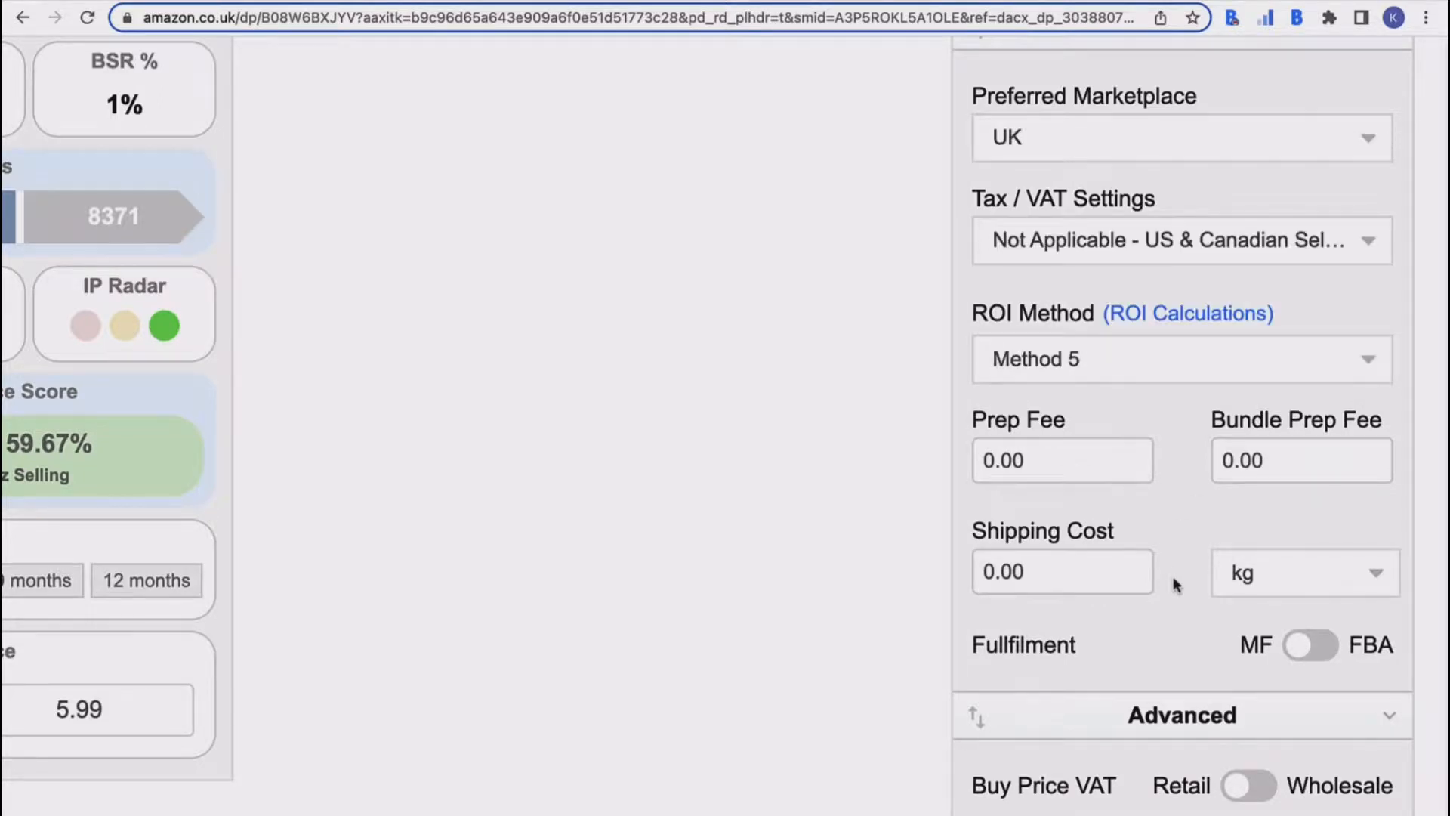
{"action": "scroll", "scroll_direction": "down", "scroll_amount": 3}
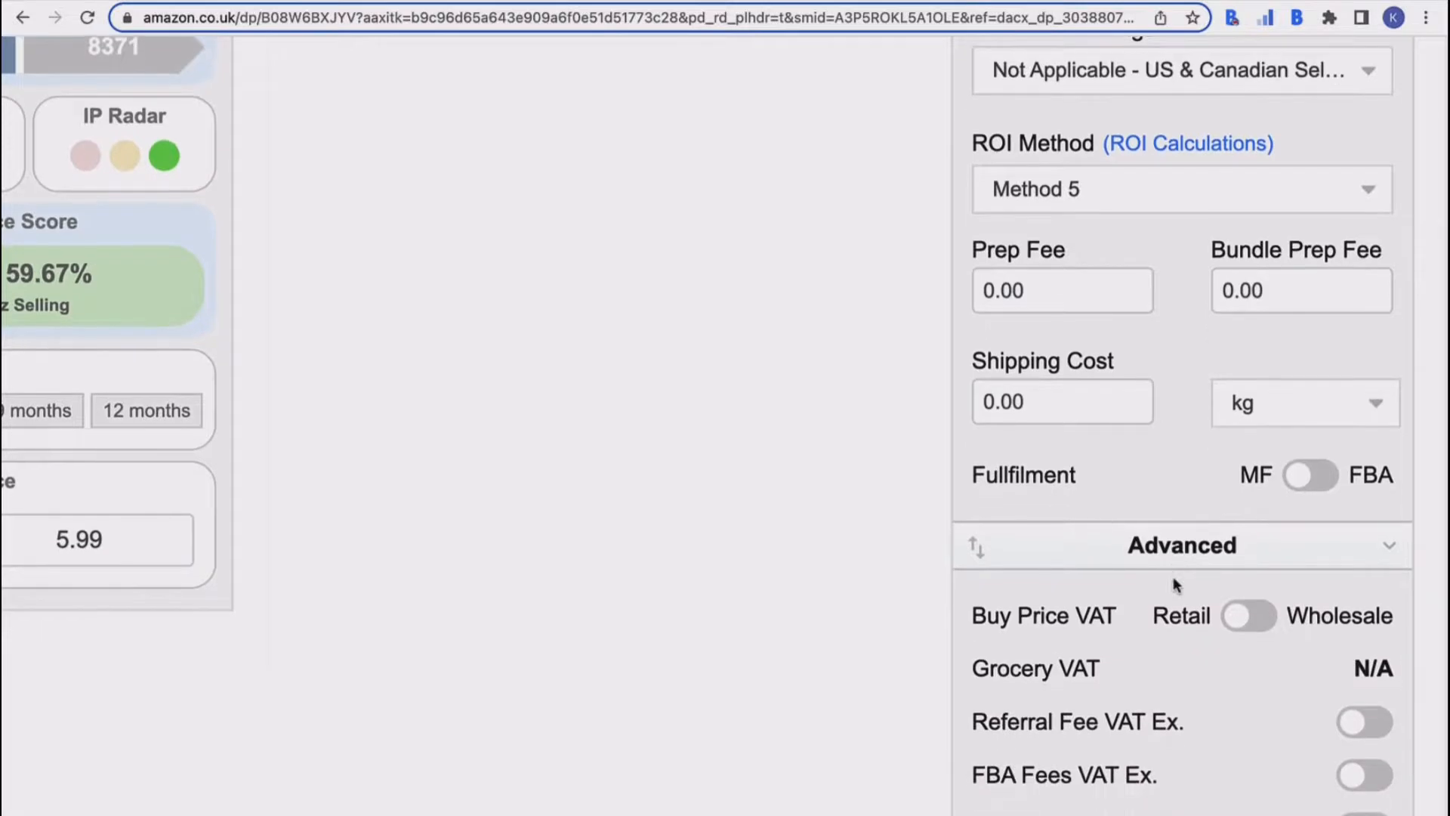
{"action": "left_click", "coordinate": [1302, 401]}
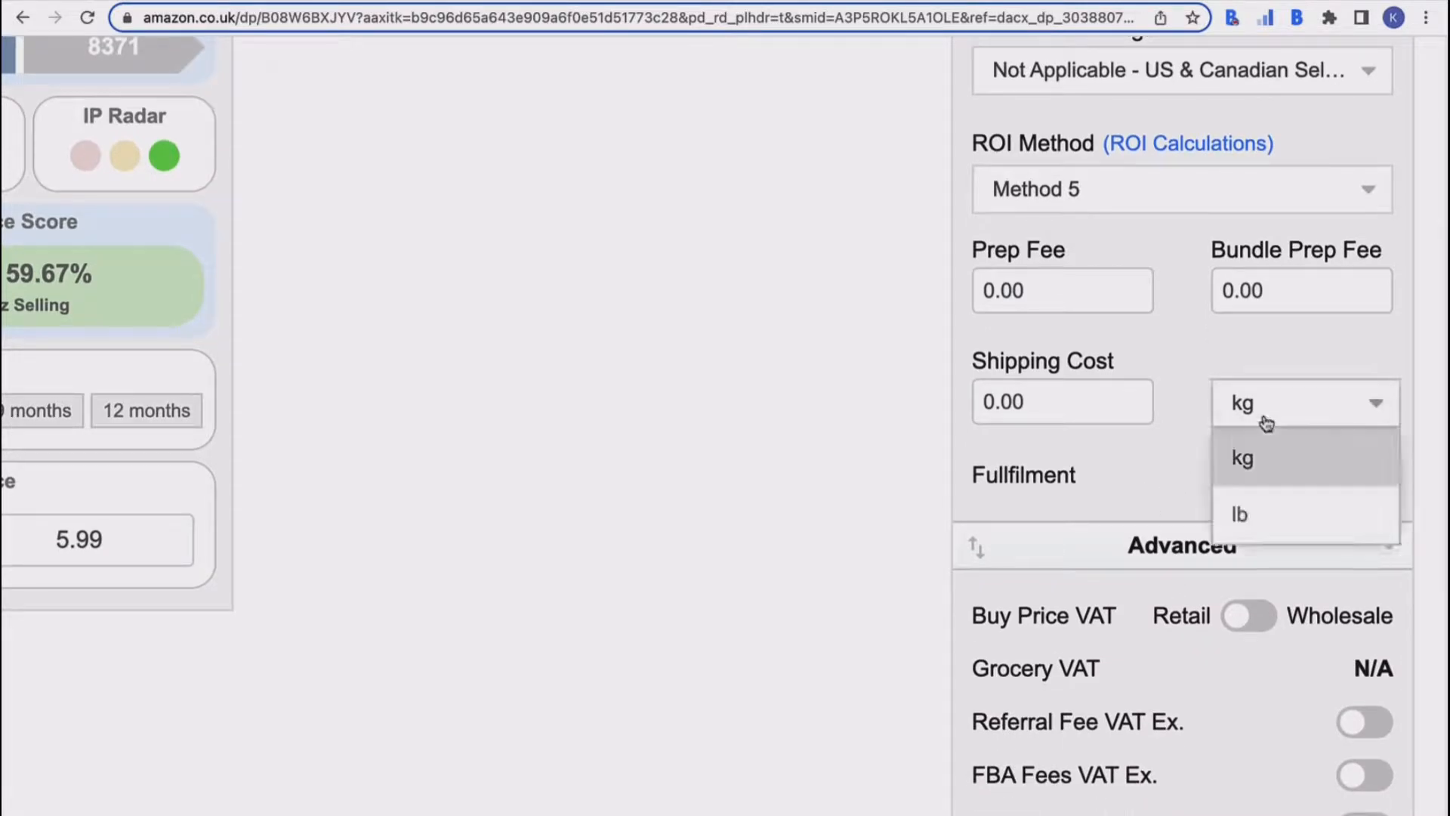
{"action": "mouse_move", "coordinate": [1138, 411]}
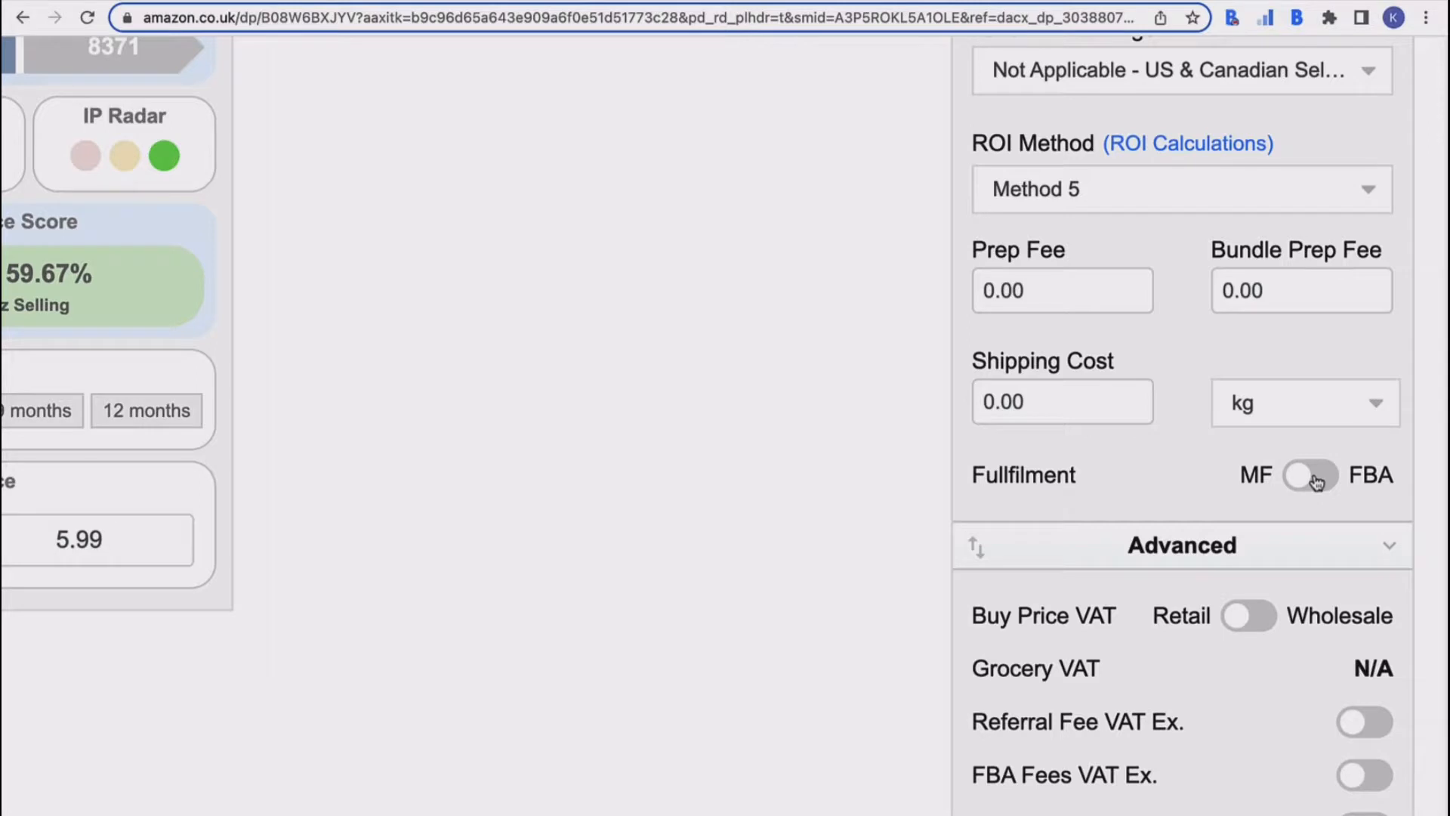
Switch fulfilment from MF to FBA, Save & Sync, and reopen Settings to confirm FBA.
{"action": "left_click", "coordinate": [1311, 474]}
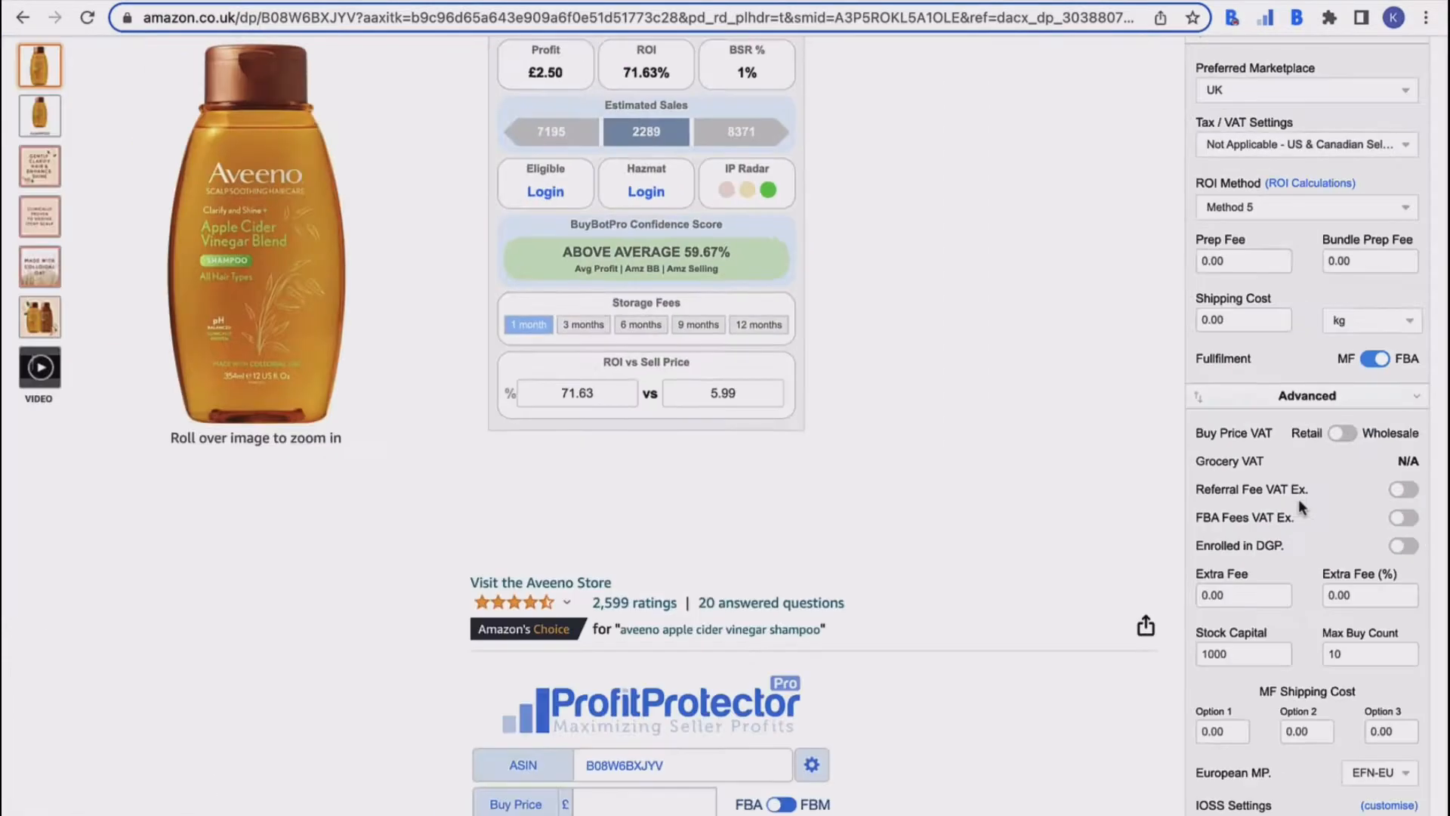
{"action": "scroll", "scroll_direction": "down", "scroll_amount": 3}
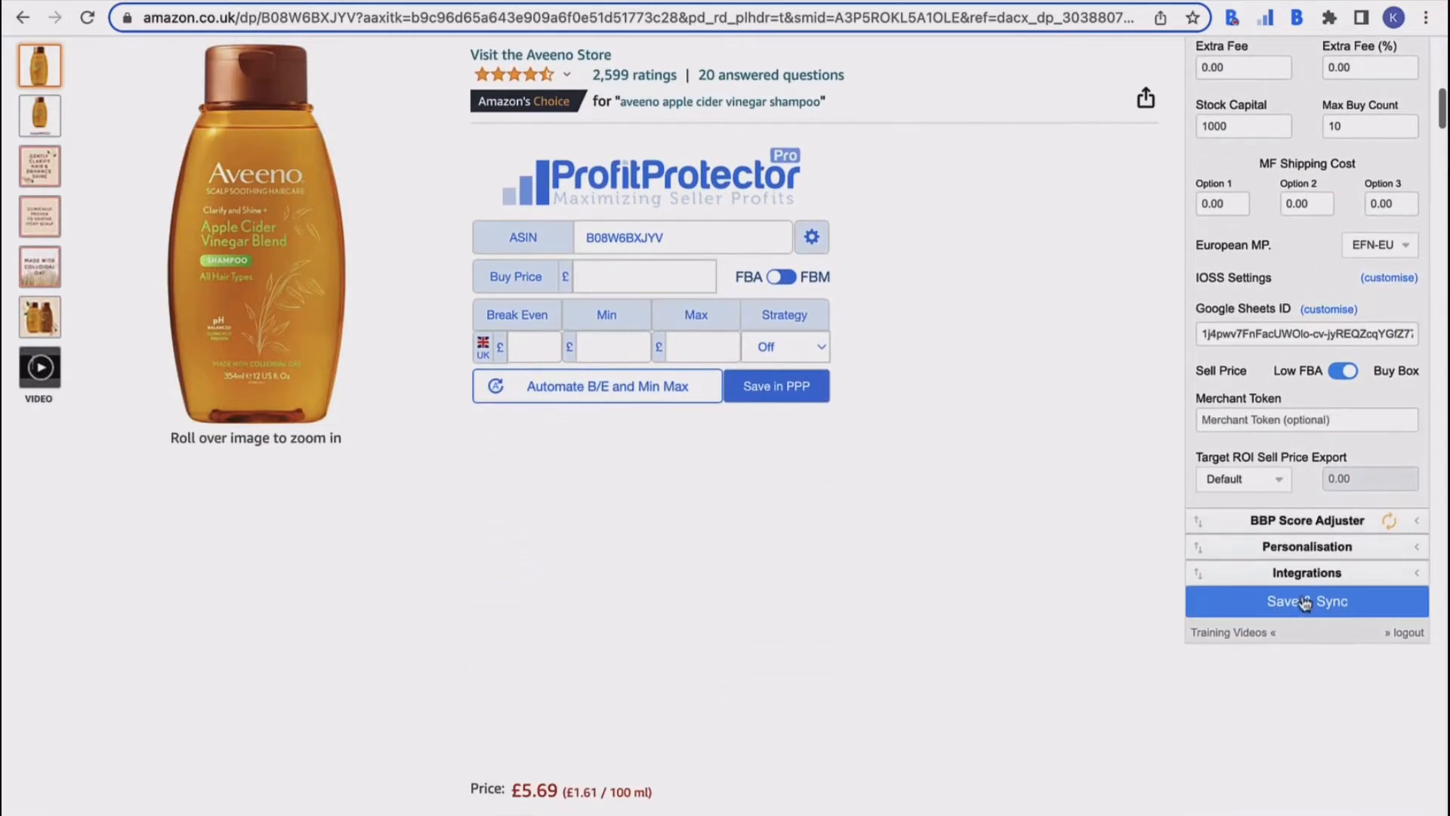
{"action": "left_click", "coordinate": [1306, 602]}
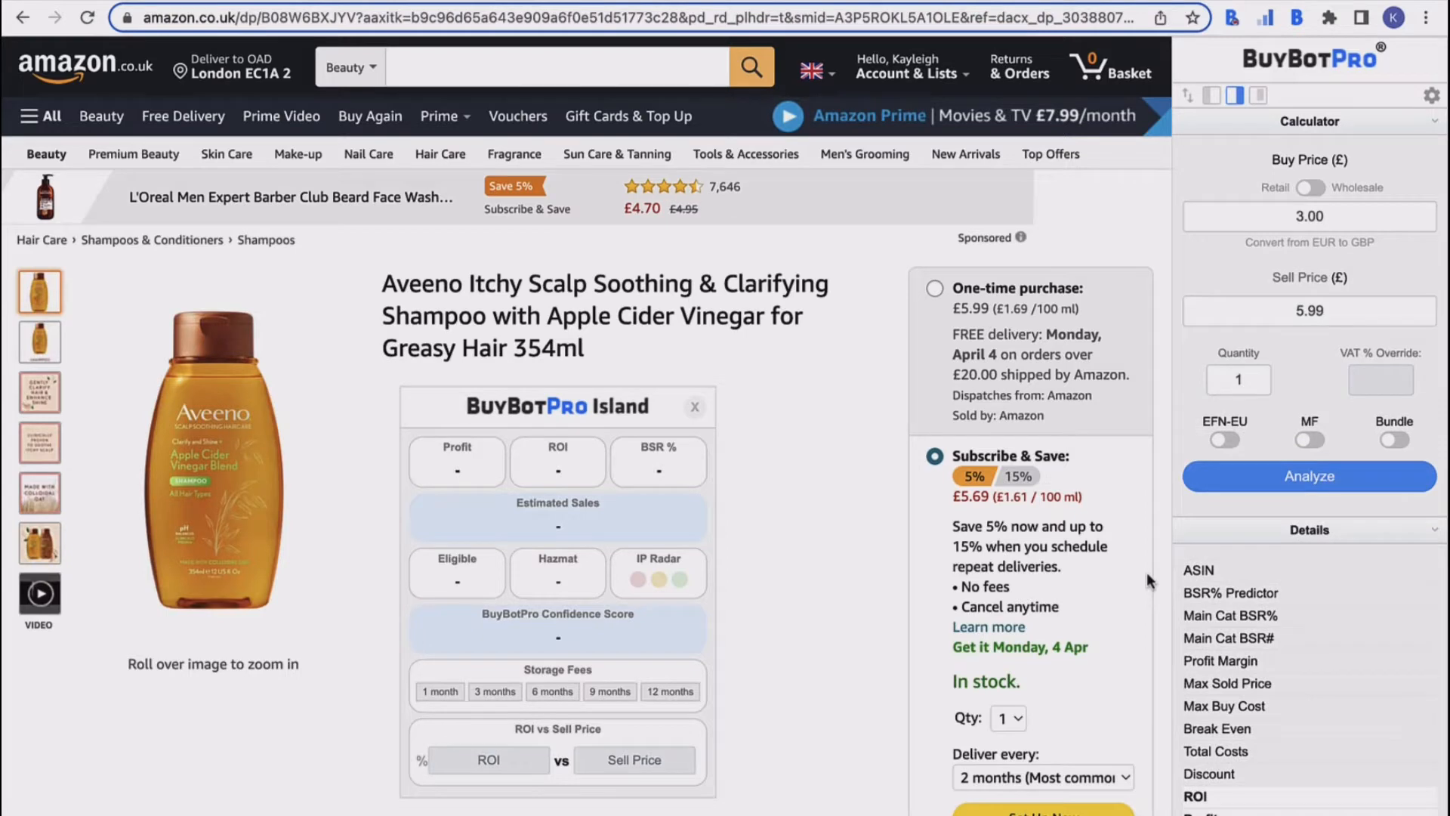
{"action": "left_click", "coordinate": [1432, 96]}
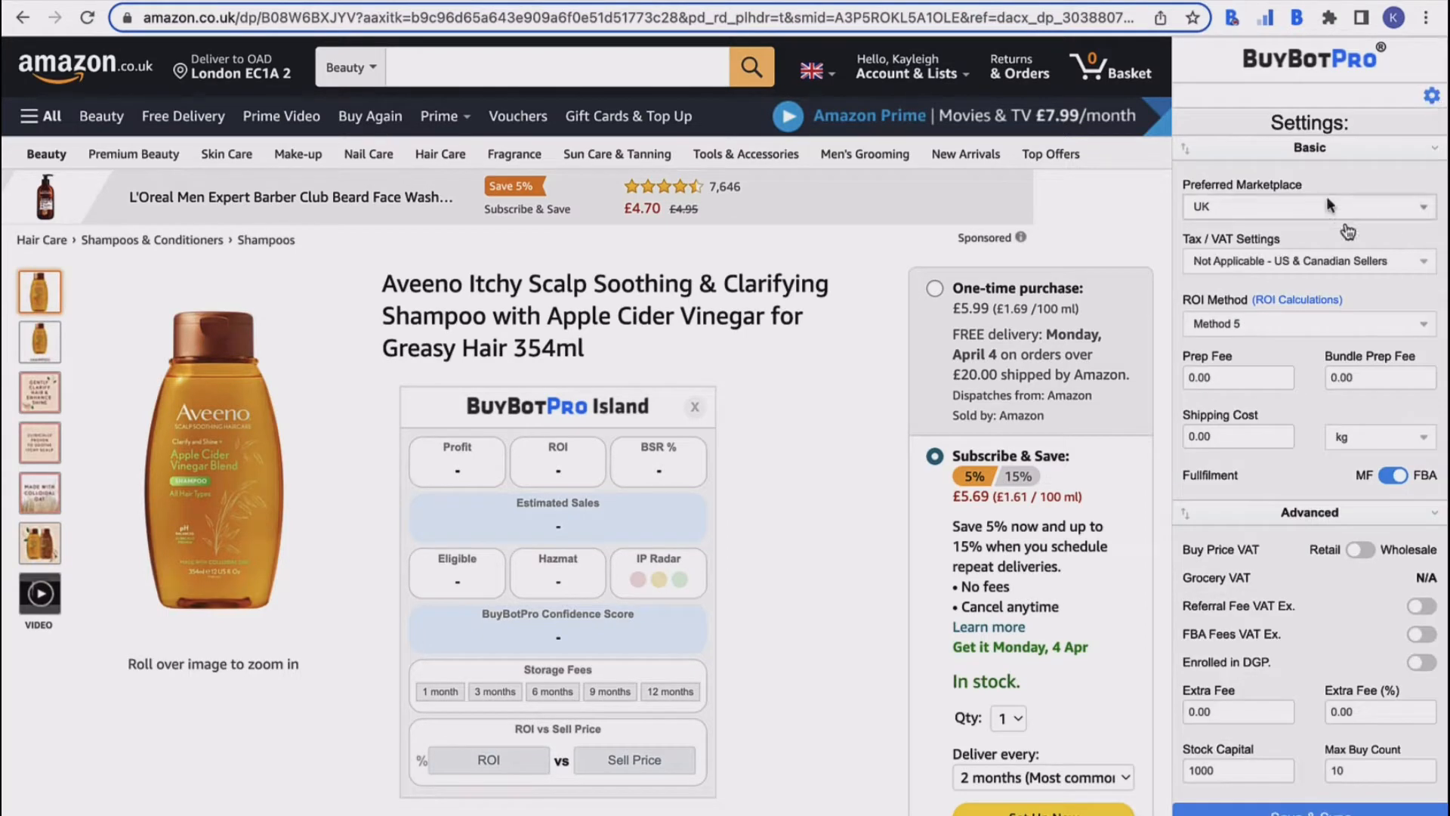